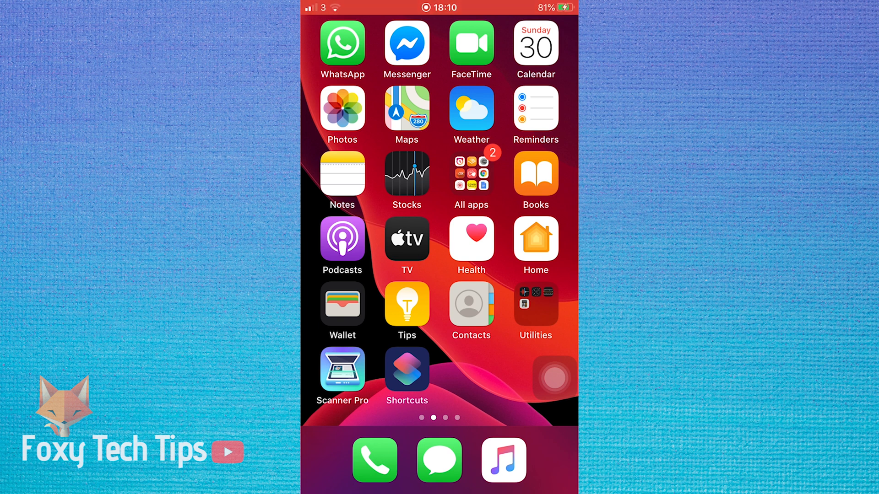
Run a saved shortcut from My Shortcuts, then return to the home screen
click(406, 367)
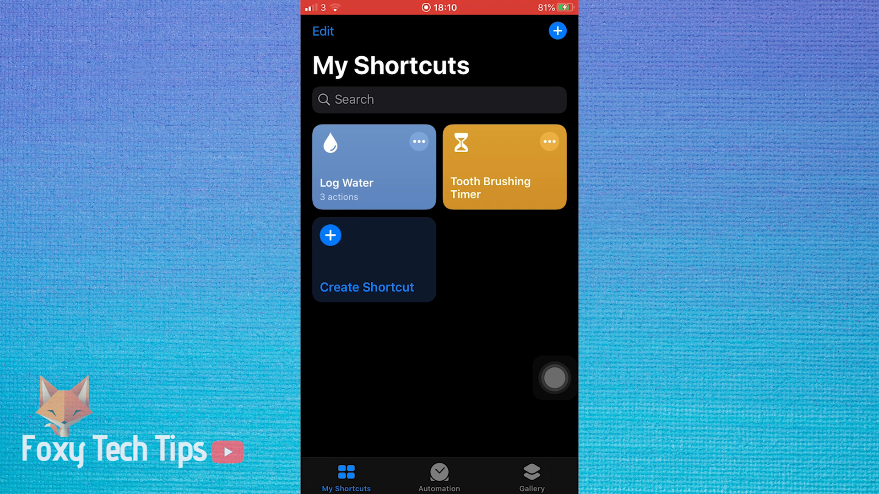
click(502, 167)
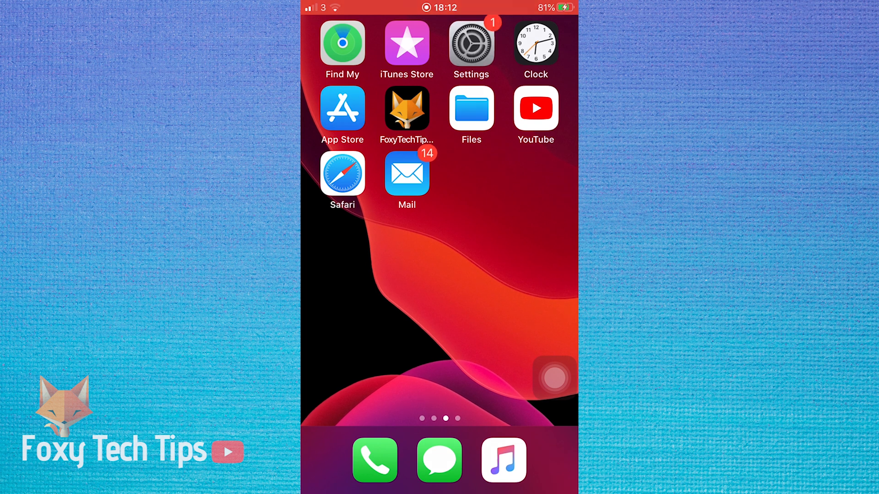
Scroll the main Settings list down until the Shortcuts row is in view
click(470, 44)
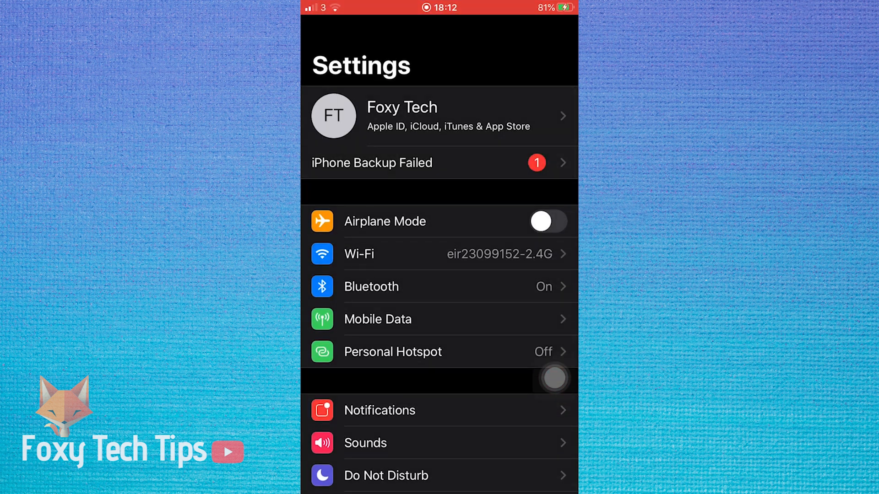
scroll(down, 3)
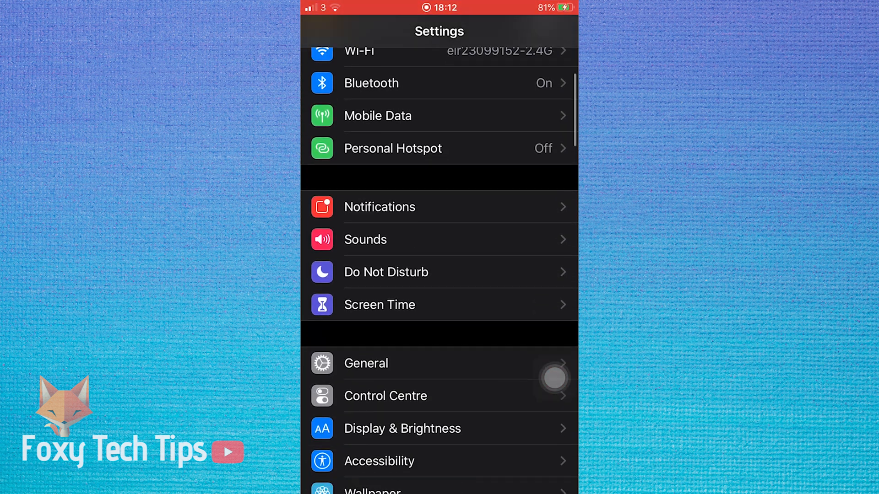
scroll(down, 3)
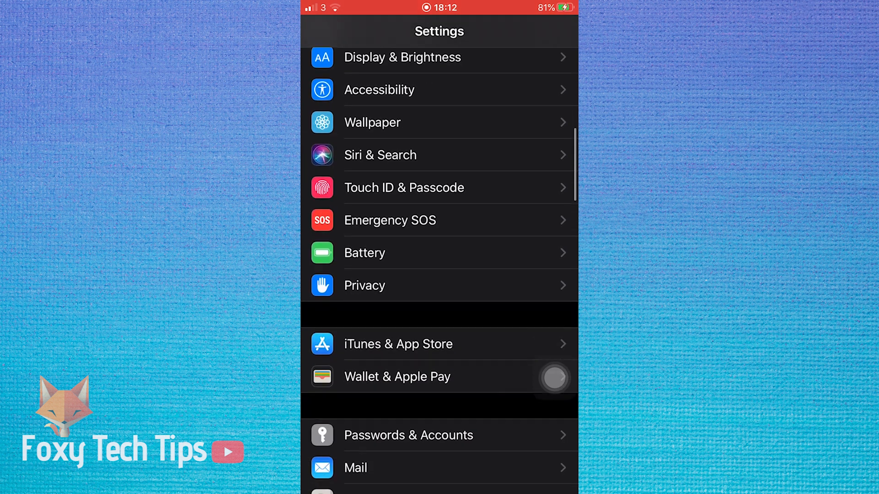
scroll(down, 3)
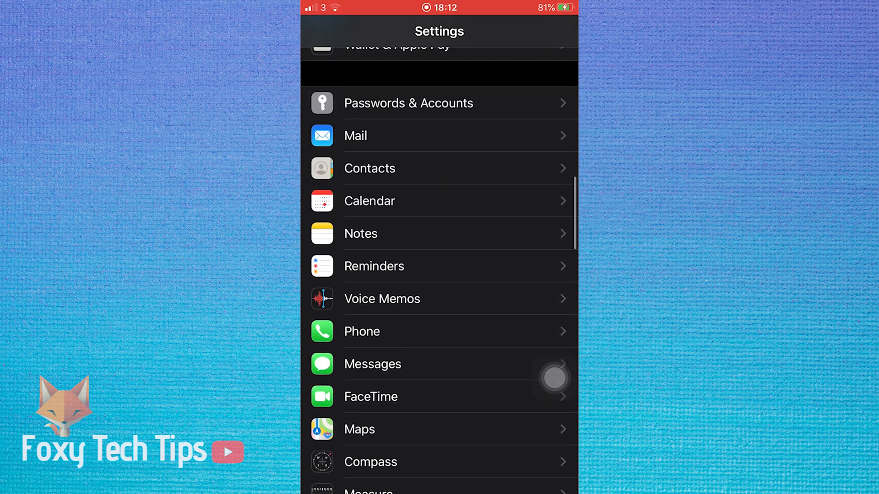
scroll(down, 3)
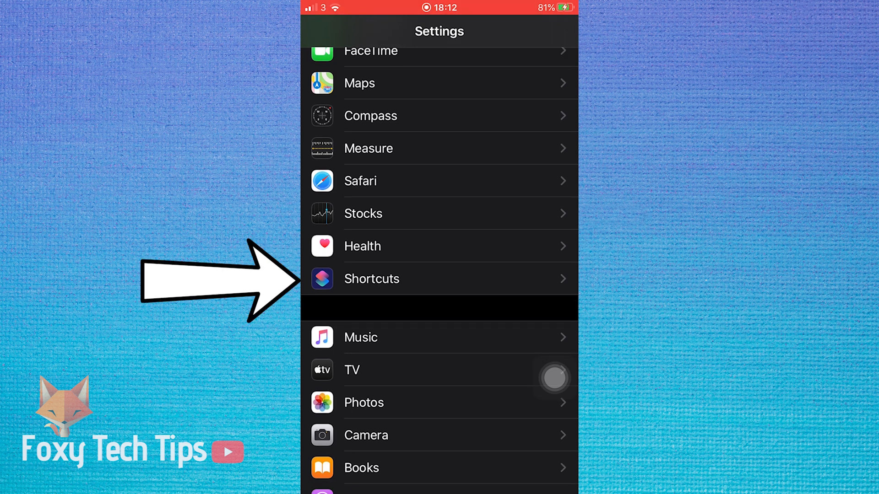
Switch on Allow Untrusted Shortcuts and accept the risk warning, reaching the passcode prompt
click(370, 278)
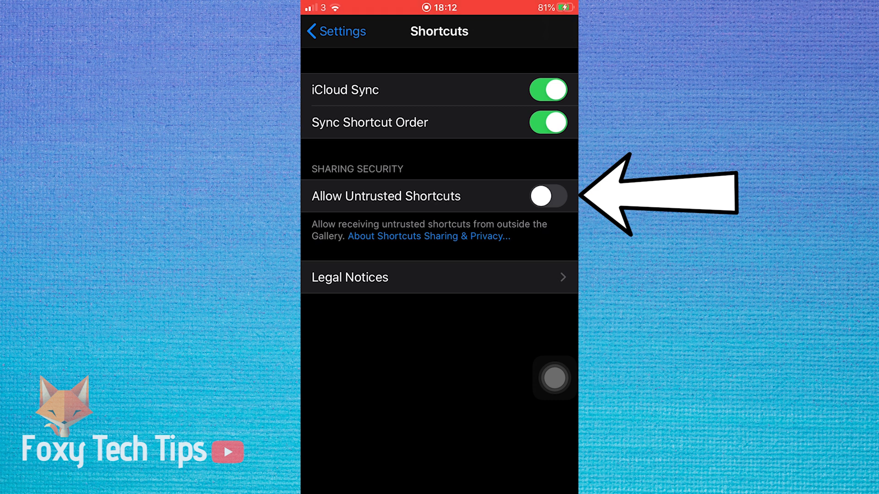
click(547, 196)
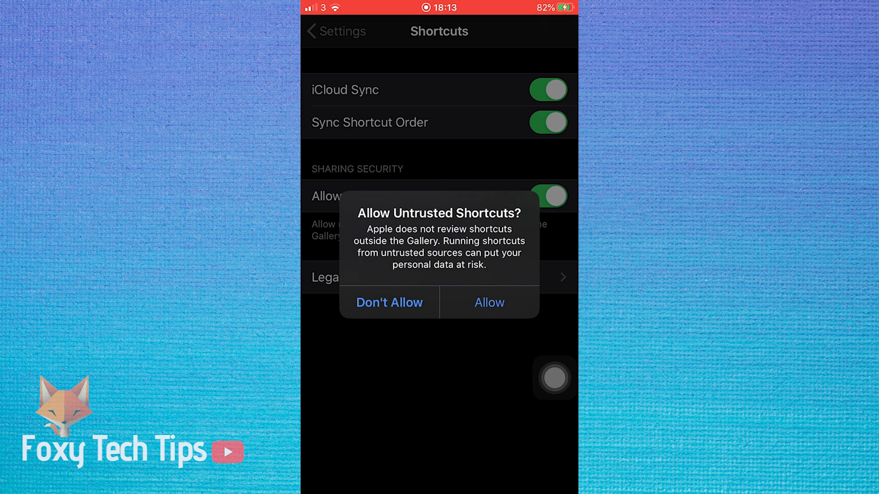
click(487, 303)
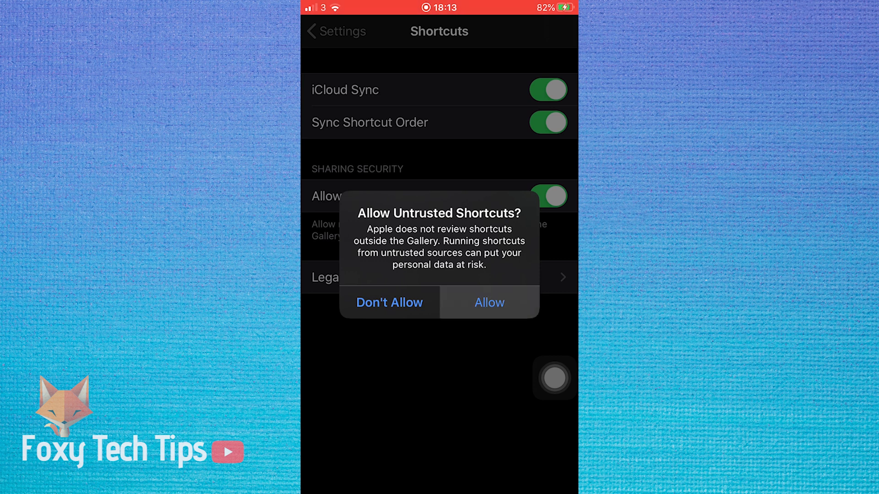
click(488, 303)
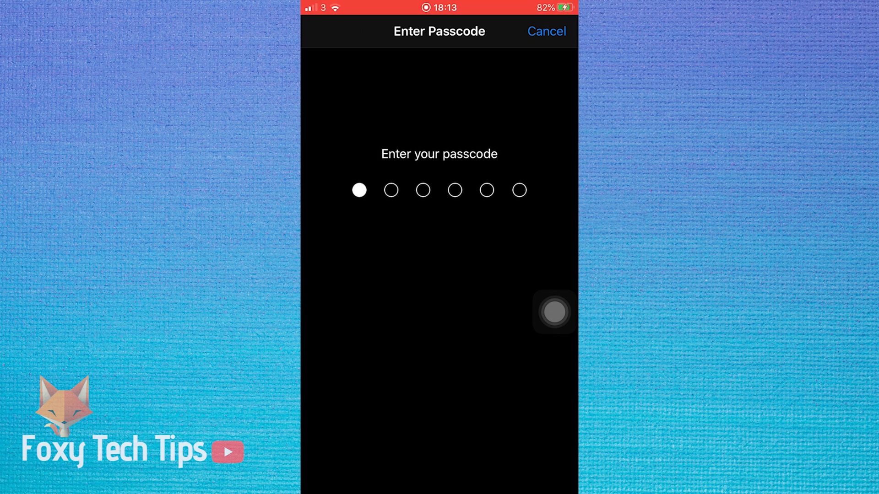
Enter the passcode to confirm, then switch Allow Untrusted Shortcuts back off
text(2)
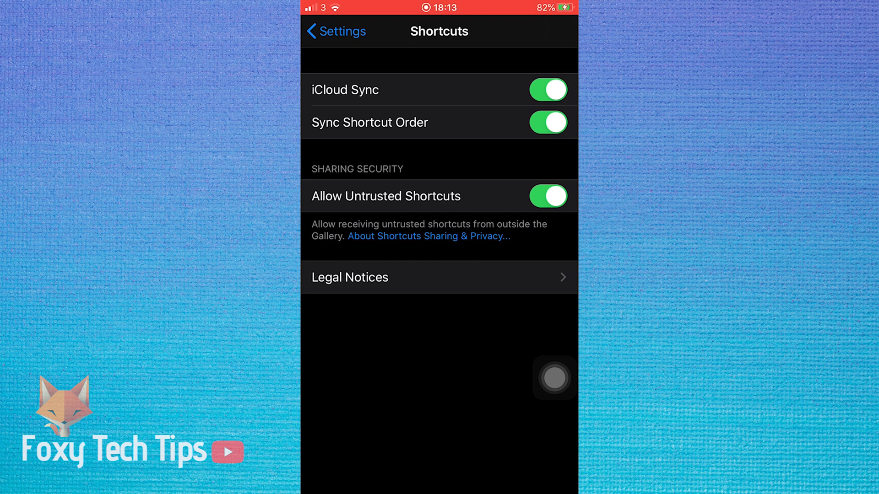
click(548, 196)
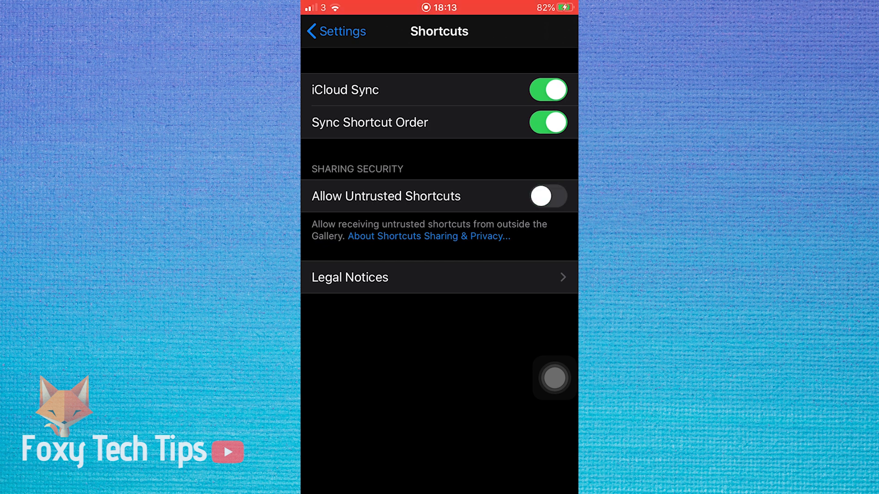